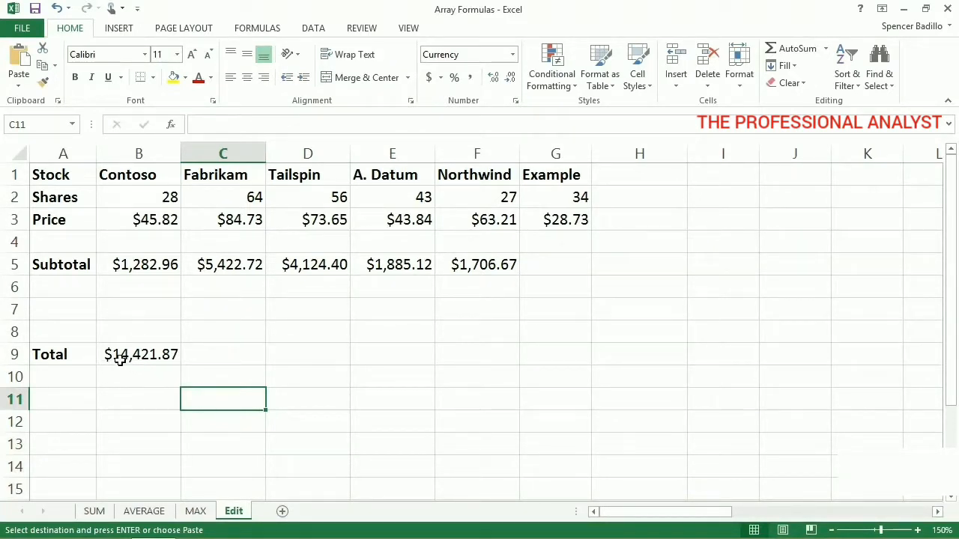
# Extend the B9 Total array formula to B2:G2*B3:G3, giving $15,398.69.
pyautogui.click(138, 353)
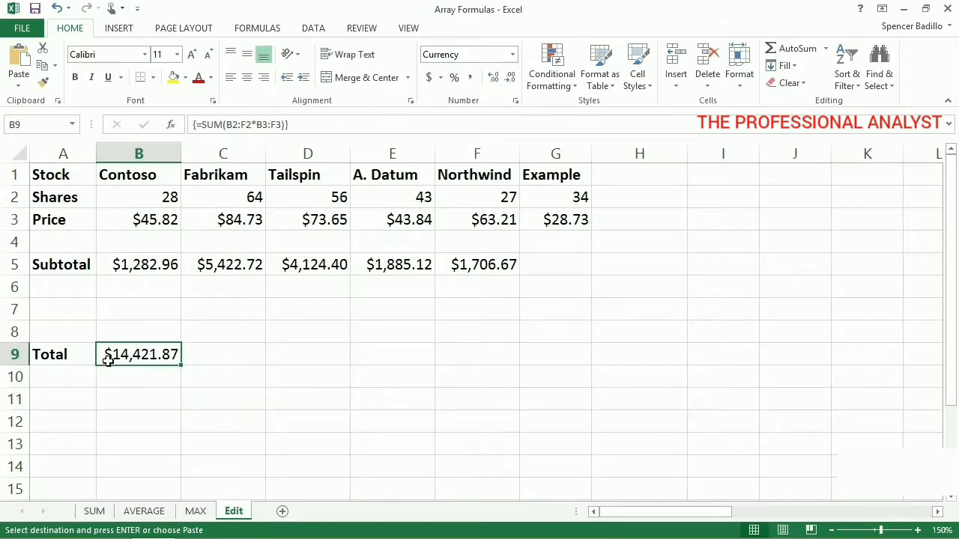
pyautogui.doubleClick(138, 353)
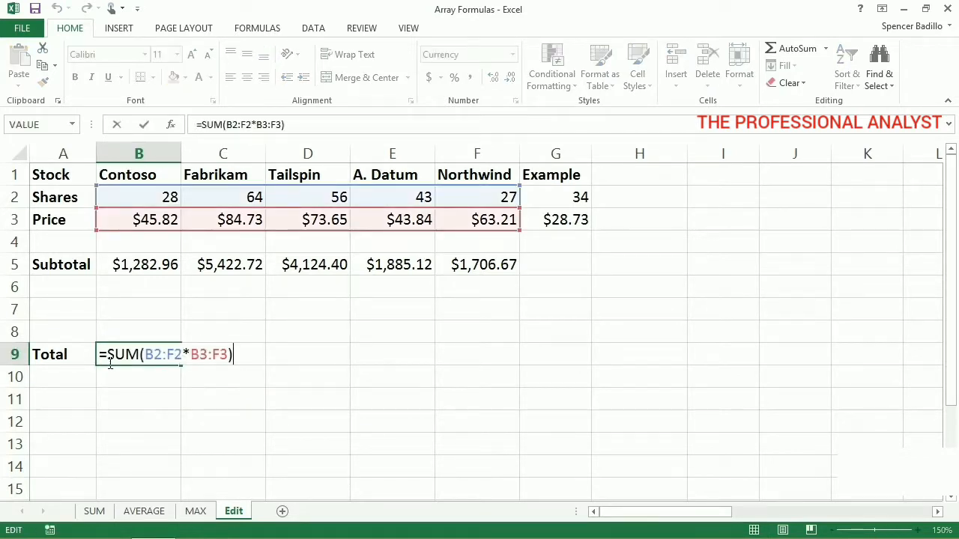
pyautogui.moveTo(128, 366)
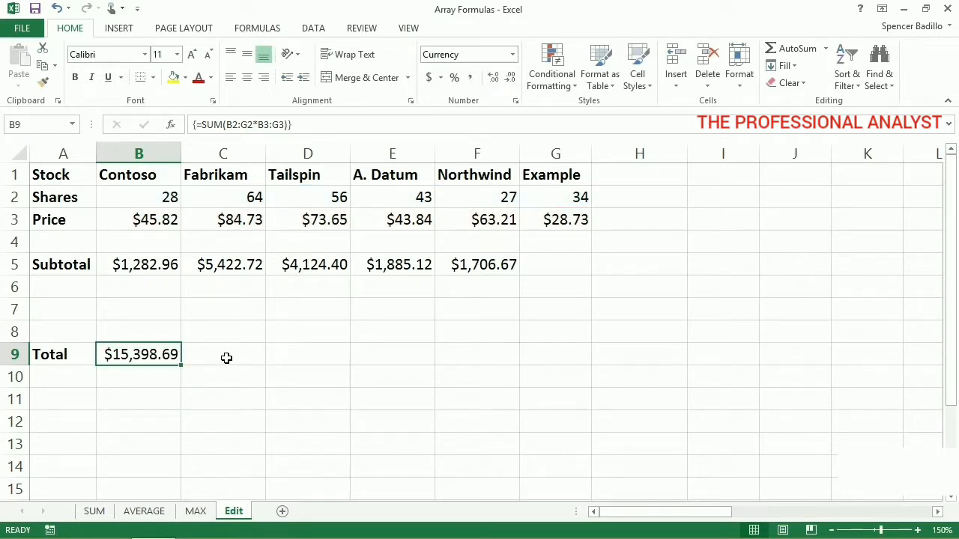
pyautogui.click(221, 309)
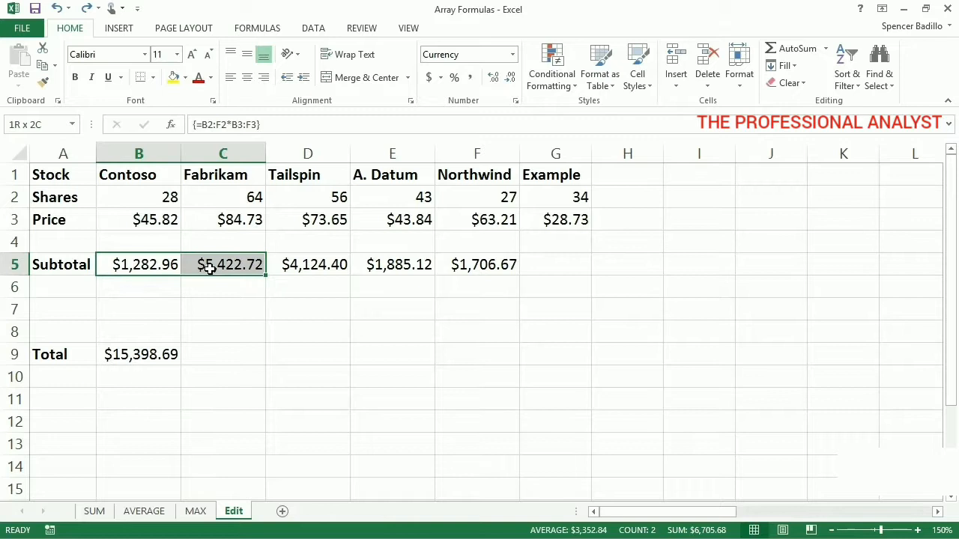
# Edit the B5:F5 Subtotal array to =B2:E2*B3:E3, leaving #N/A in F5.
pyautogui.moveTo(222, 263); pyautogui.dragTo(476, 264)
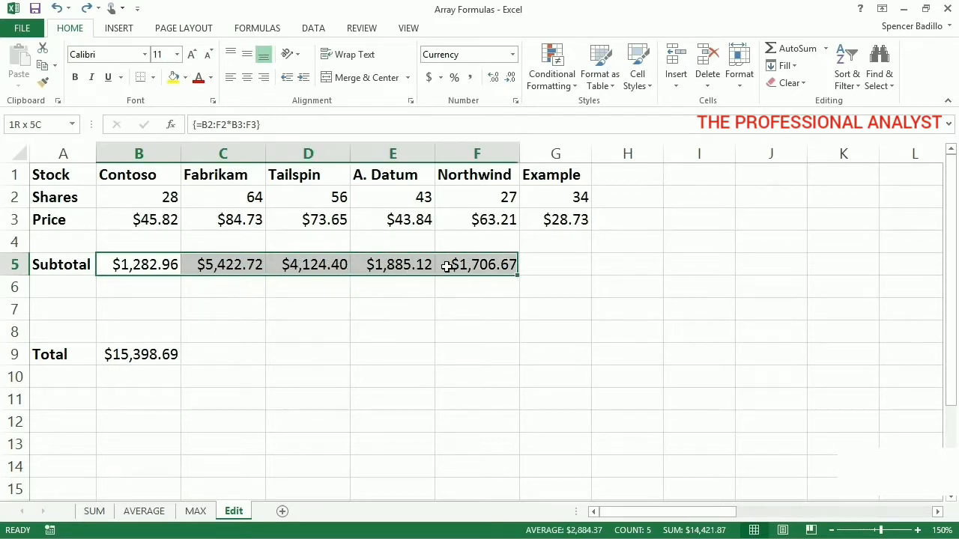
pyautogui.doubleClick(138, 264)
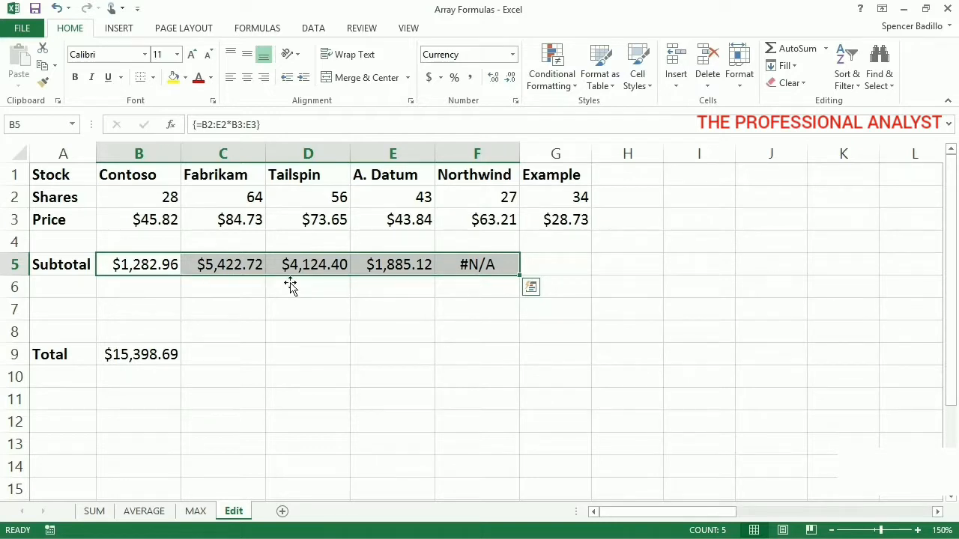
pyautogui.rightClick(477, 263)
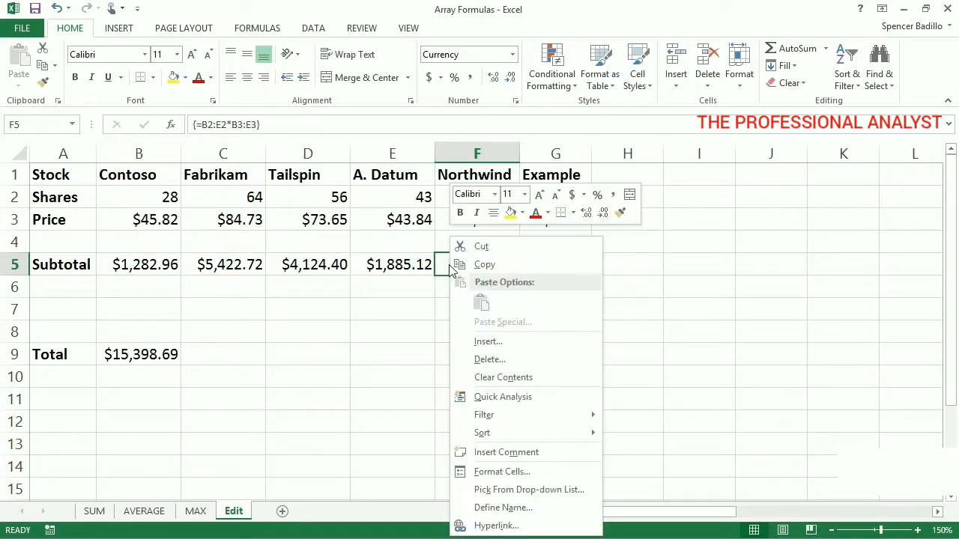
pyautogui.click(488, 359)
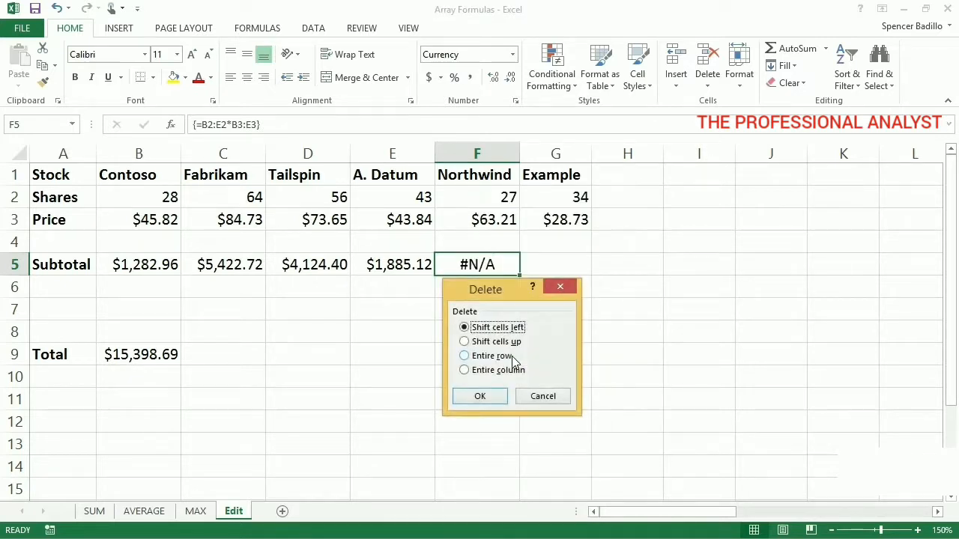
pyautogui.click(479, 396)
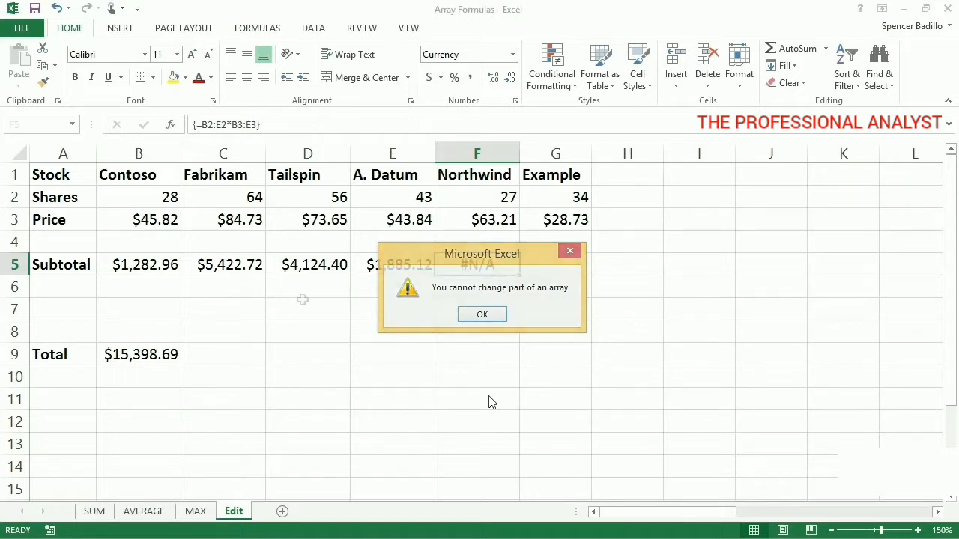
pyautogui.click(483, 314)
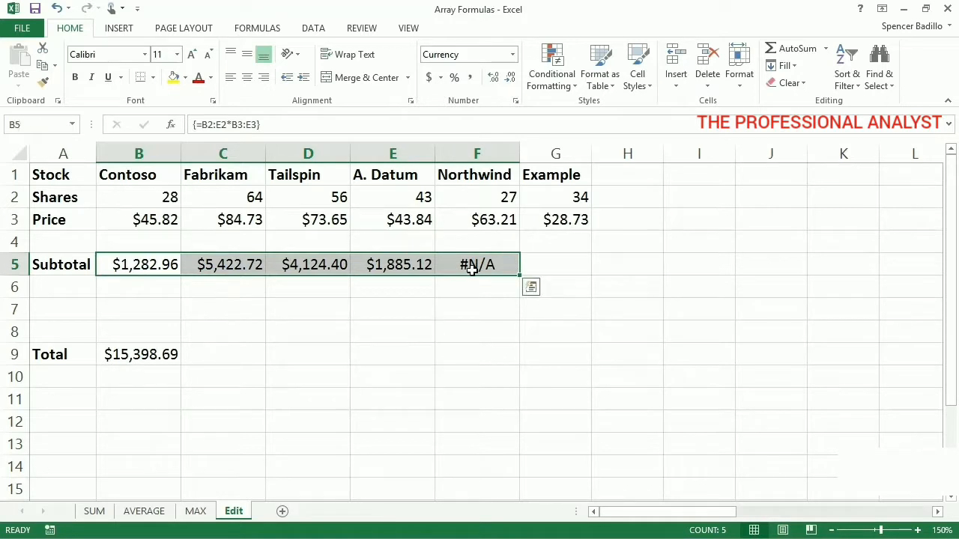
pyautogui.rightClick(476, 264)
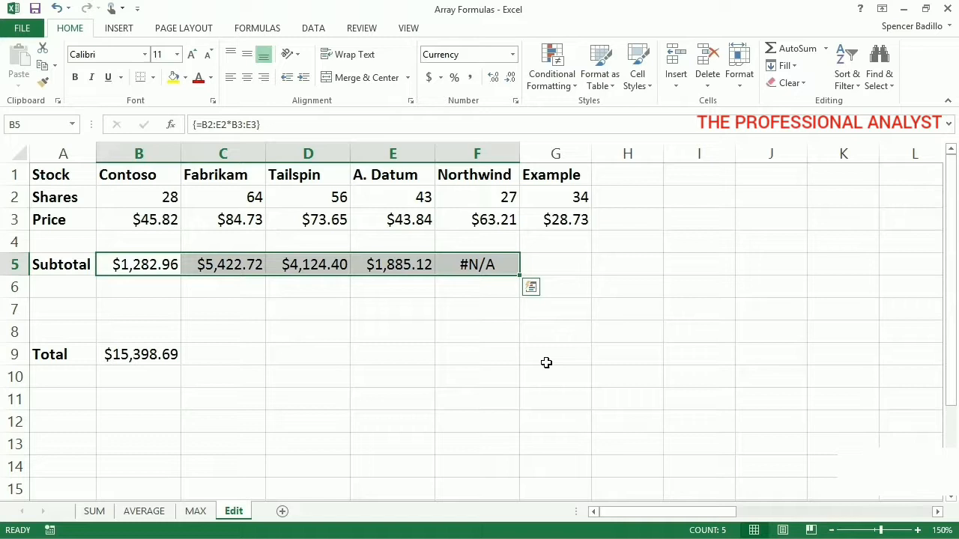
pyautogui.click(554, 263)
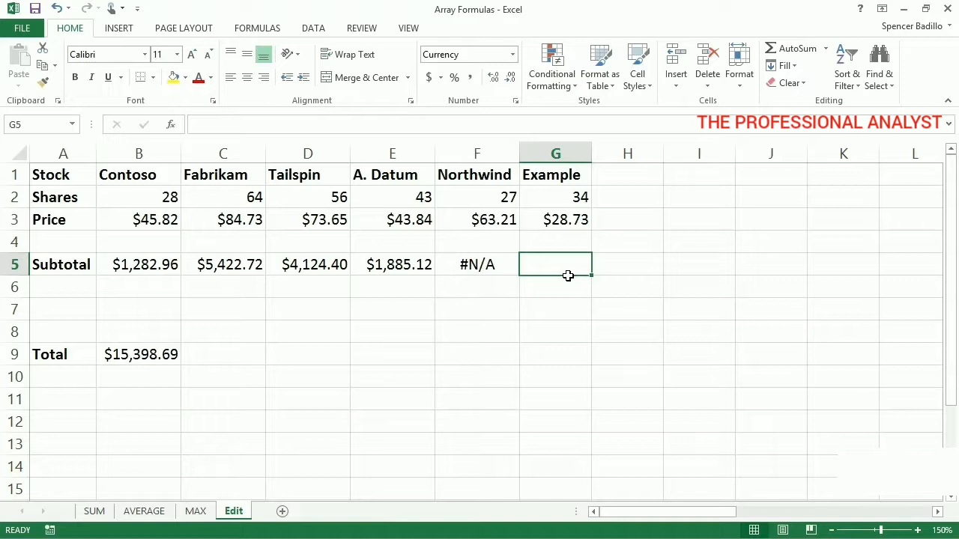
pyautogui.rightClick(308, 264)
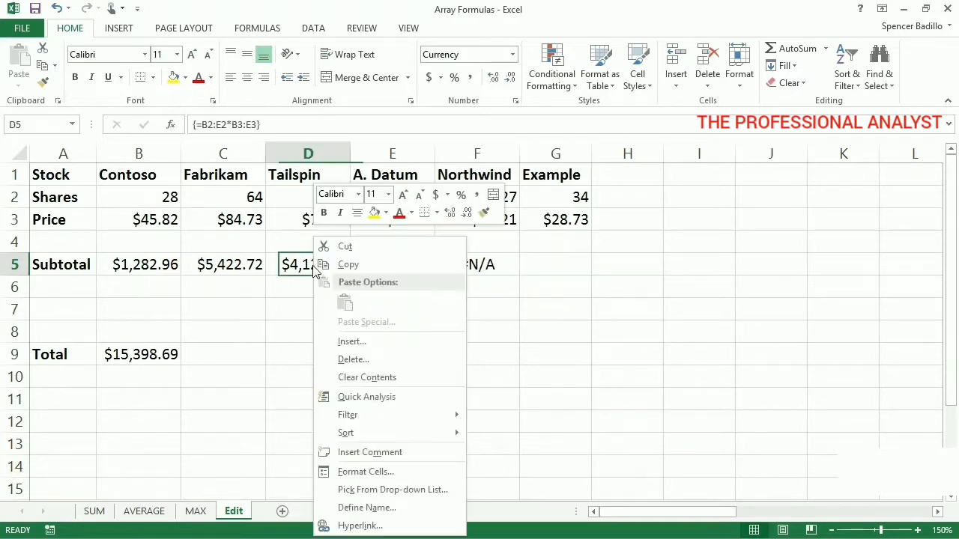
pyautogui.click(348, 264)
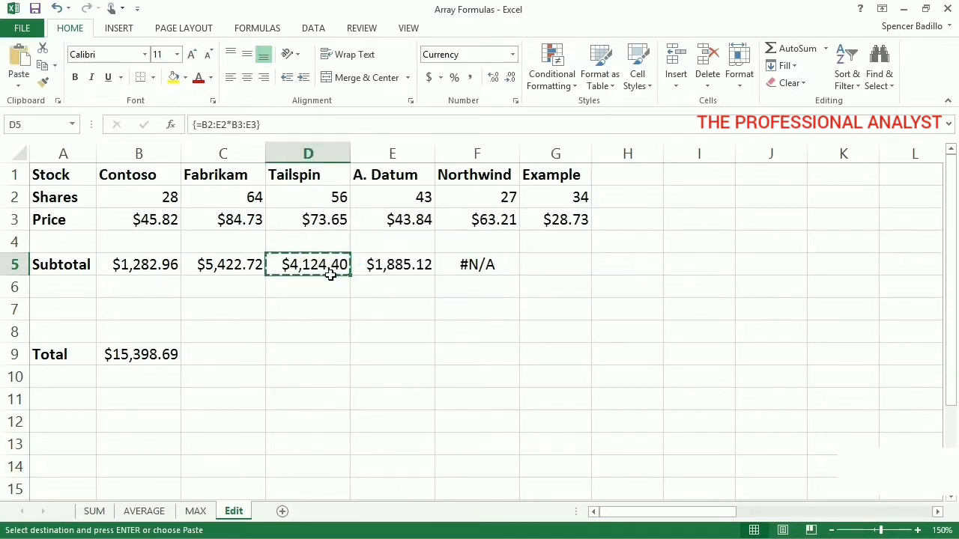
pyautogui.rightClick(309, 308)
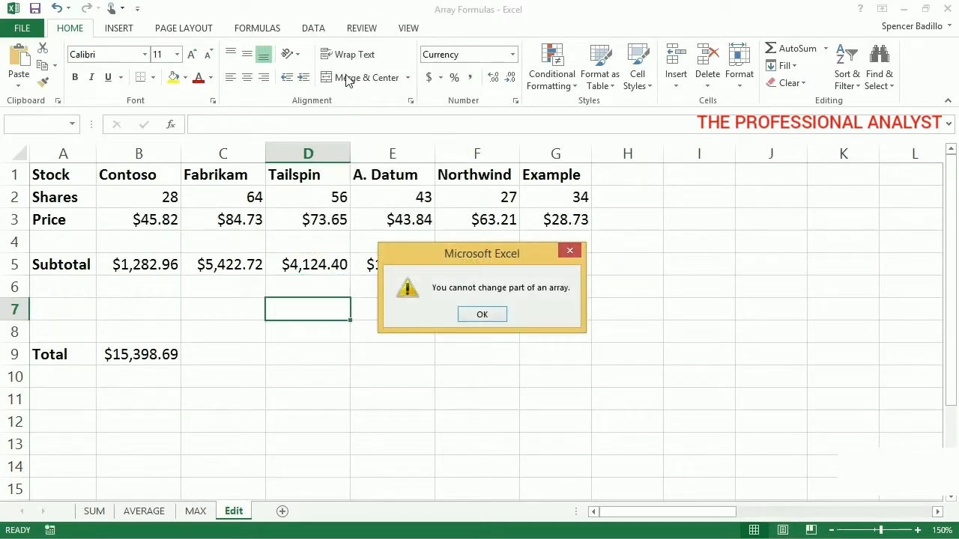
pyautogui.click(483, 315)
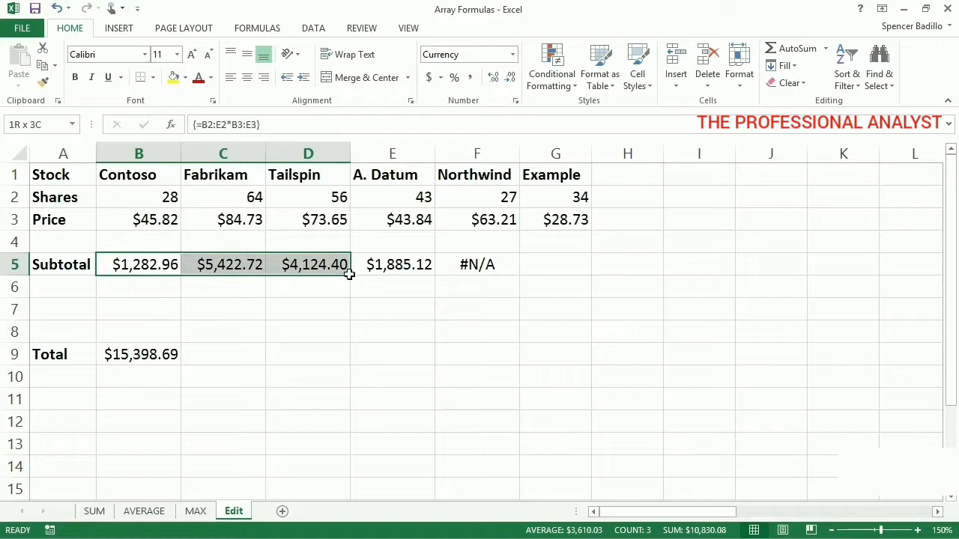
# Cut the Subtotal array from row 5 and paste it at D7, then reopen its formula.
pyautogui.rightClick(399, 263)
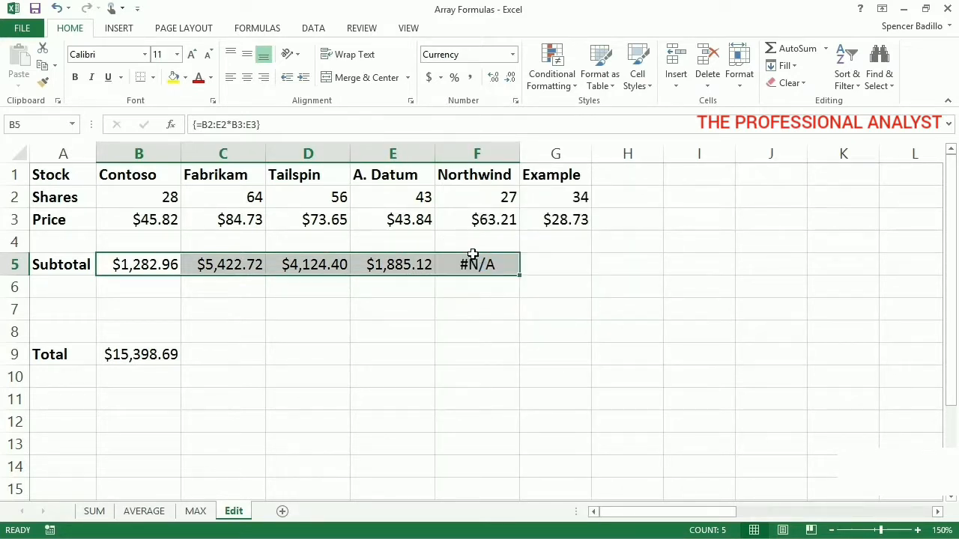
pyautogui.click(309, 310)
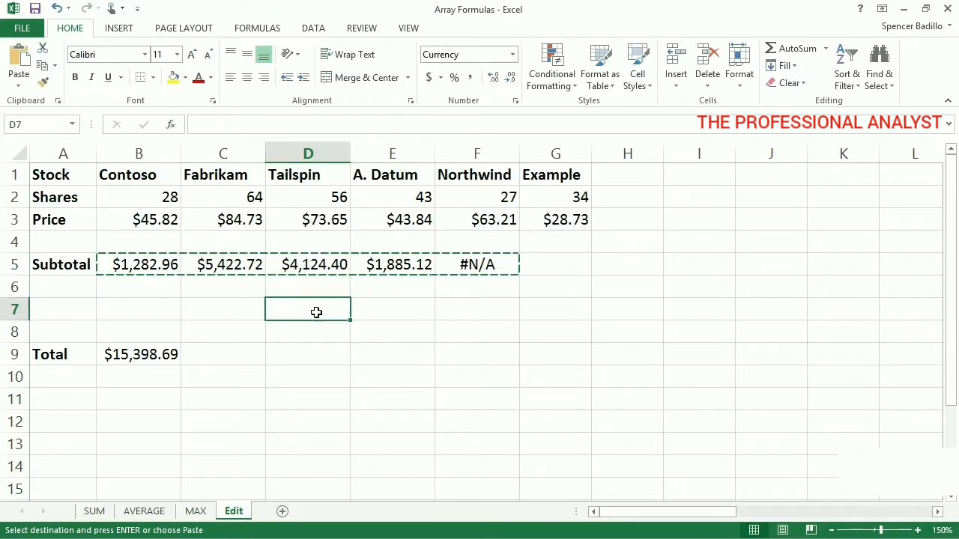
pyautogui.rightClick(307, 308)
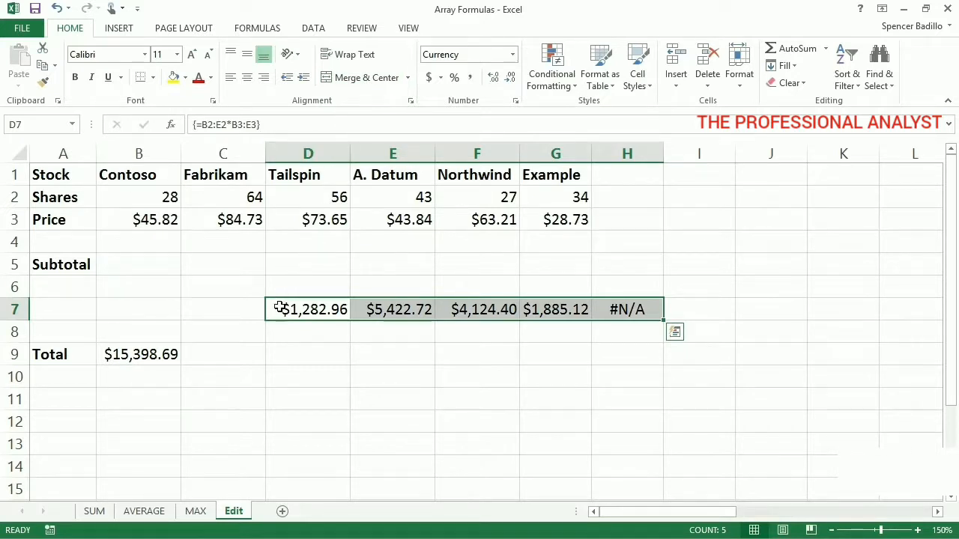
pyautogui.doubleClick(308, 308)
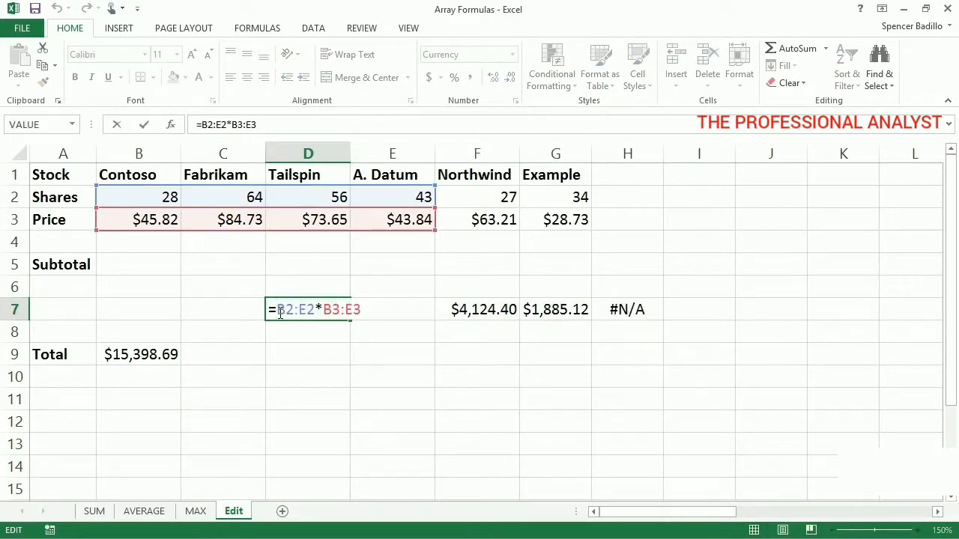